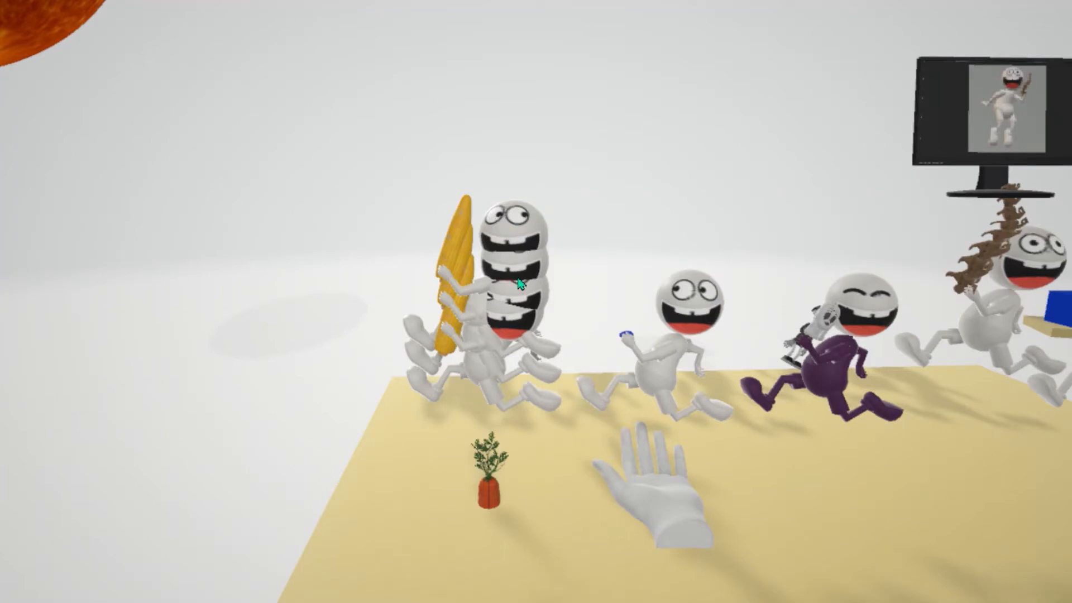
{"action": "mouse_move", "coordinate": [465, 257]}
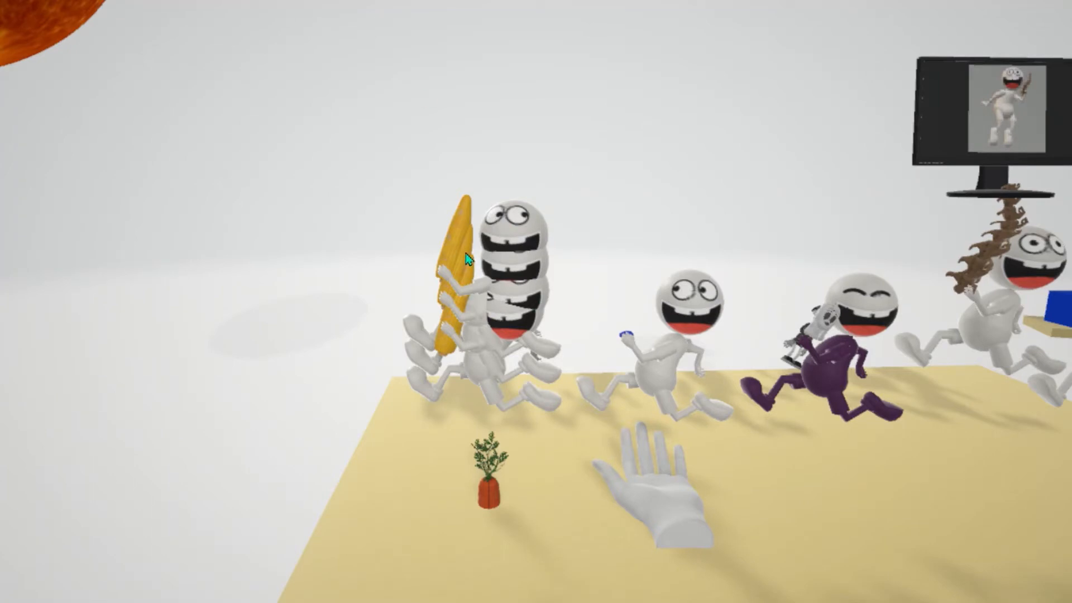